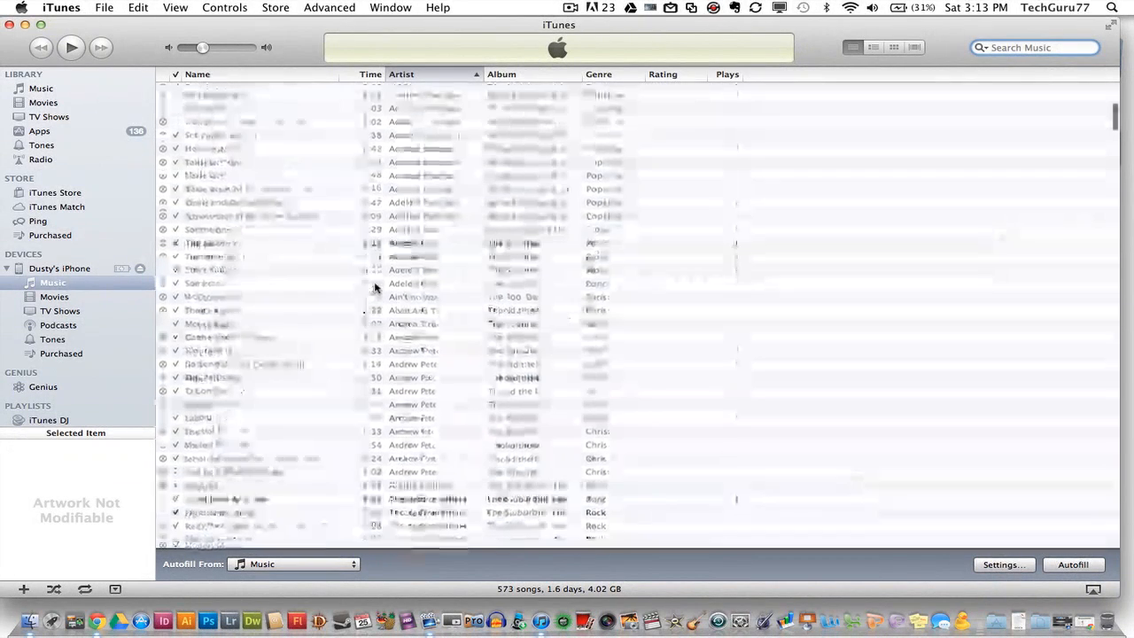
- Scroll the iPhone's music list down to reach the Arcade Fire tracks
scroll(down, 3)
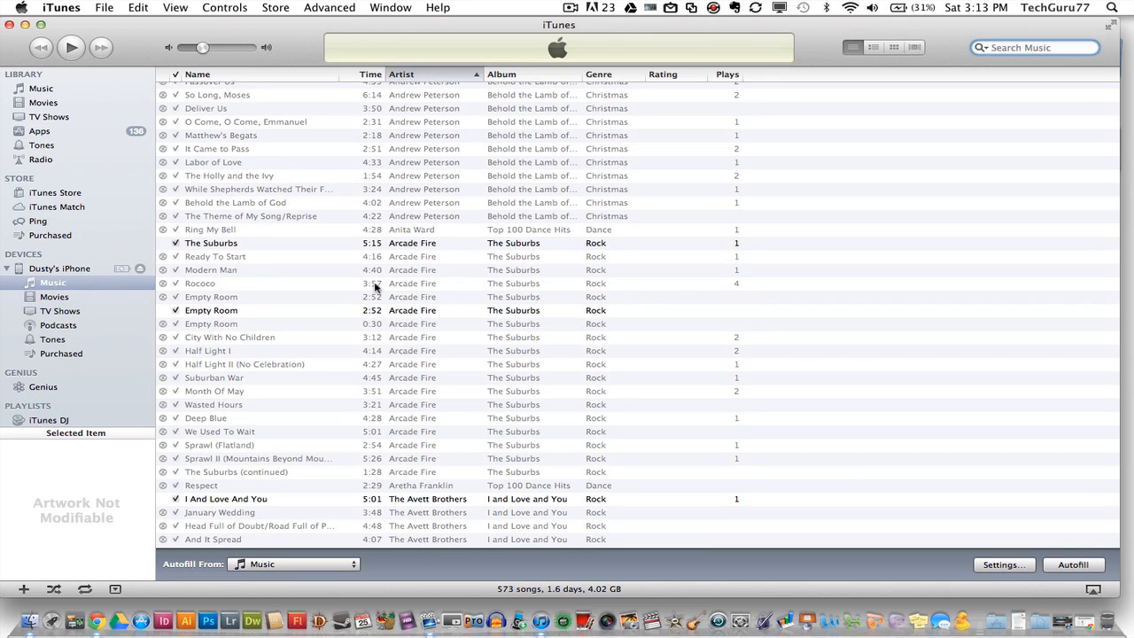
click(1034, 47)
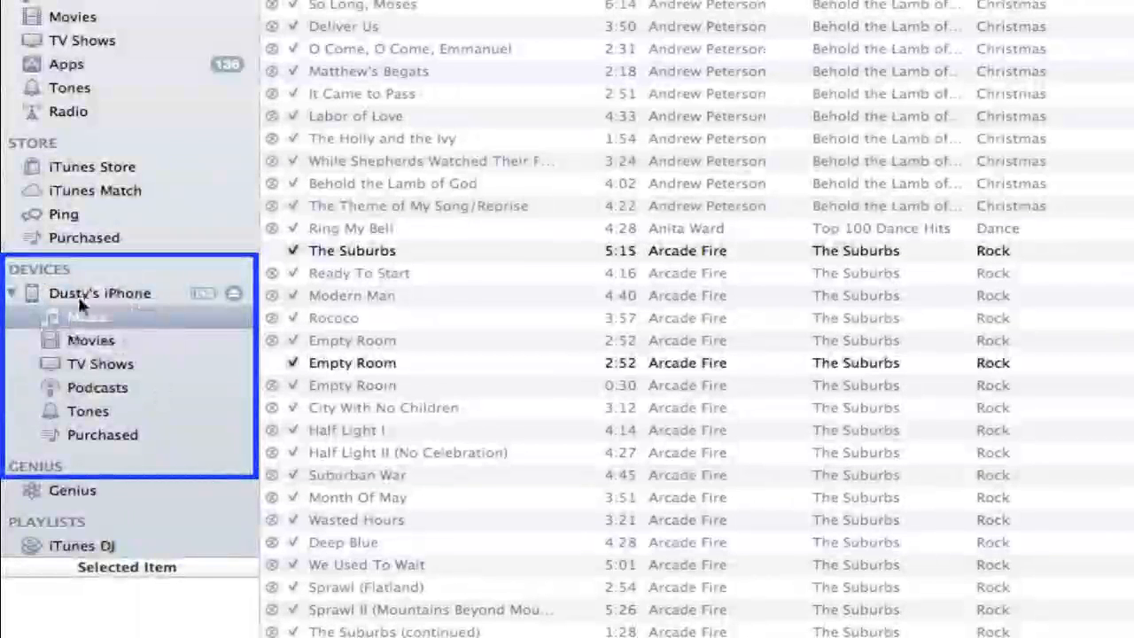
click(89, 316)
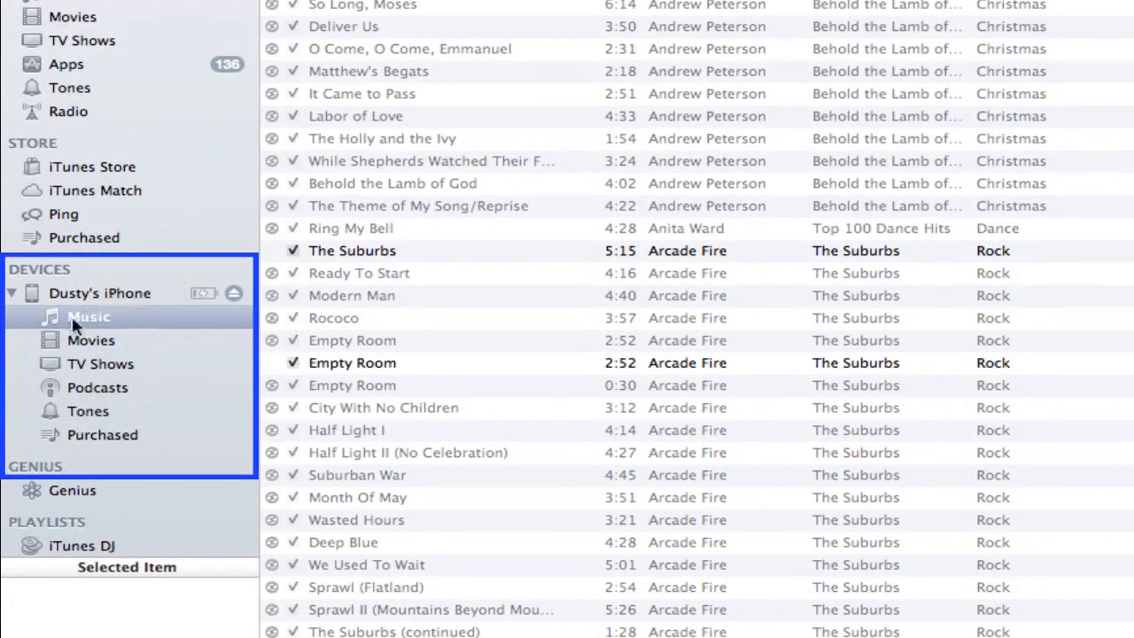
click(89, 316)
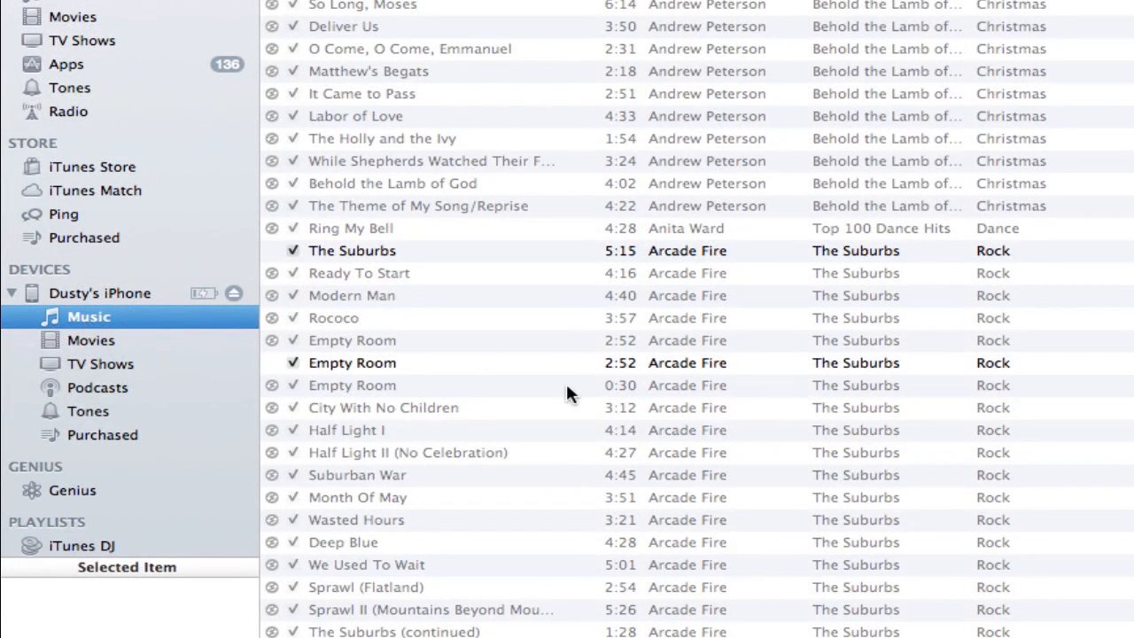
scroll(down, 3)
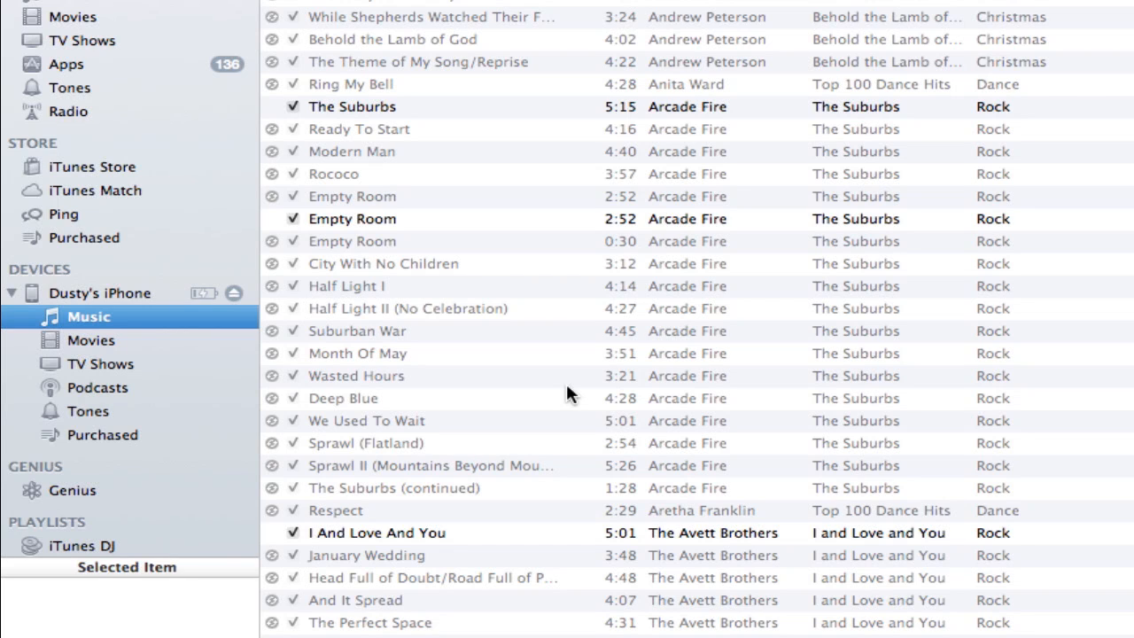
mouse_move(455, 271)
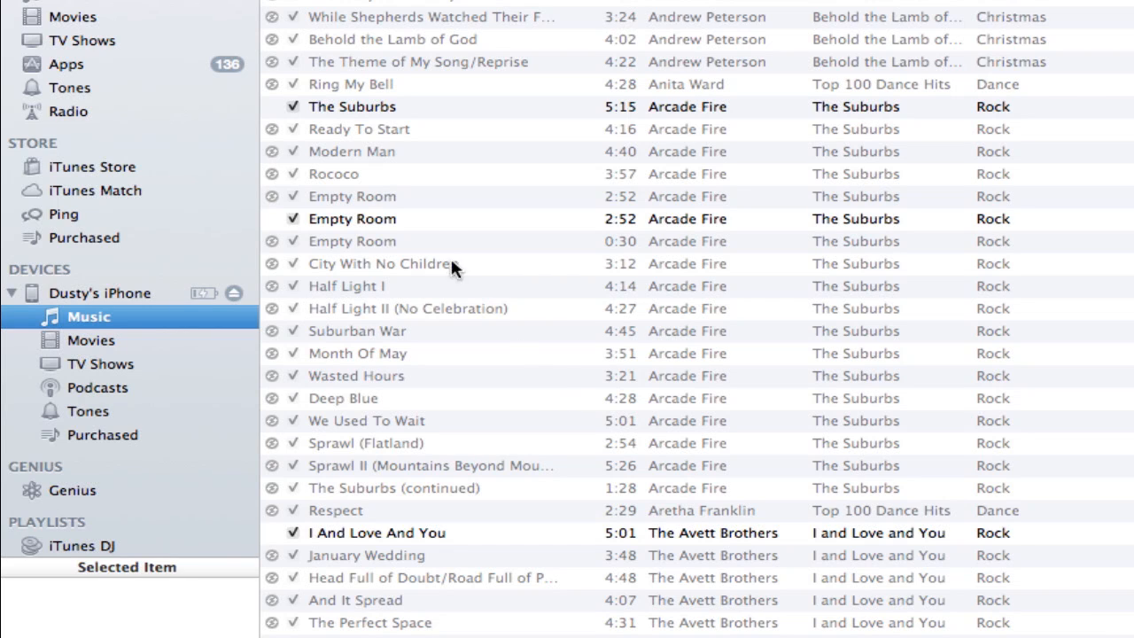
- Delete one duplicate 'Empty Room' track from the iPhone and confirm the removal
click(352, 219)
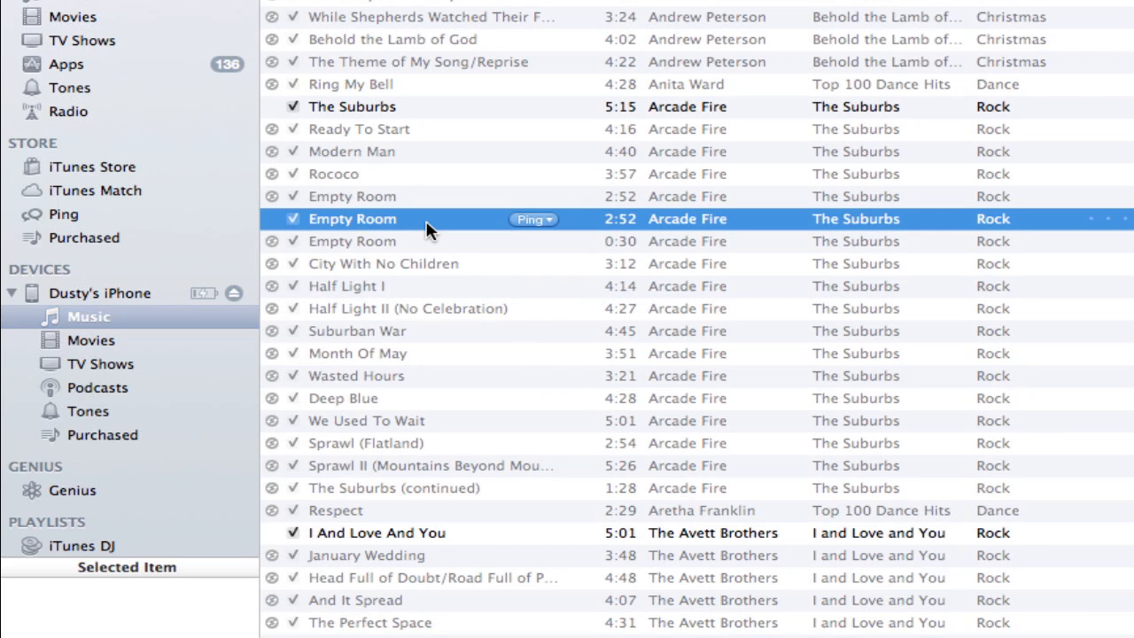
right_click(352, 219)
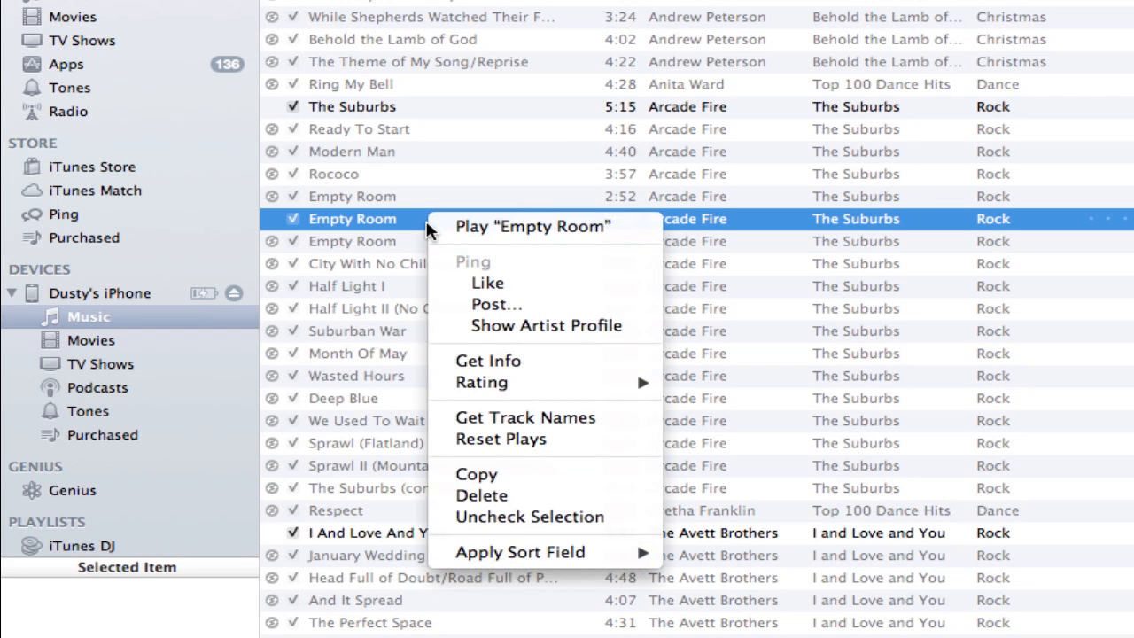
mouse_move(481, 495)
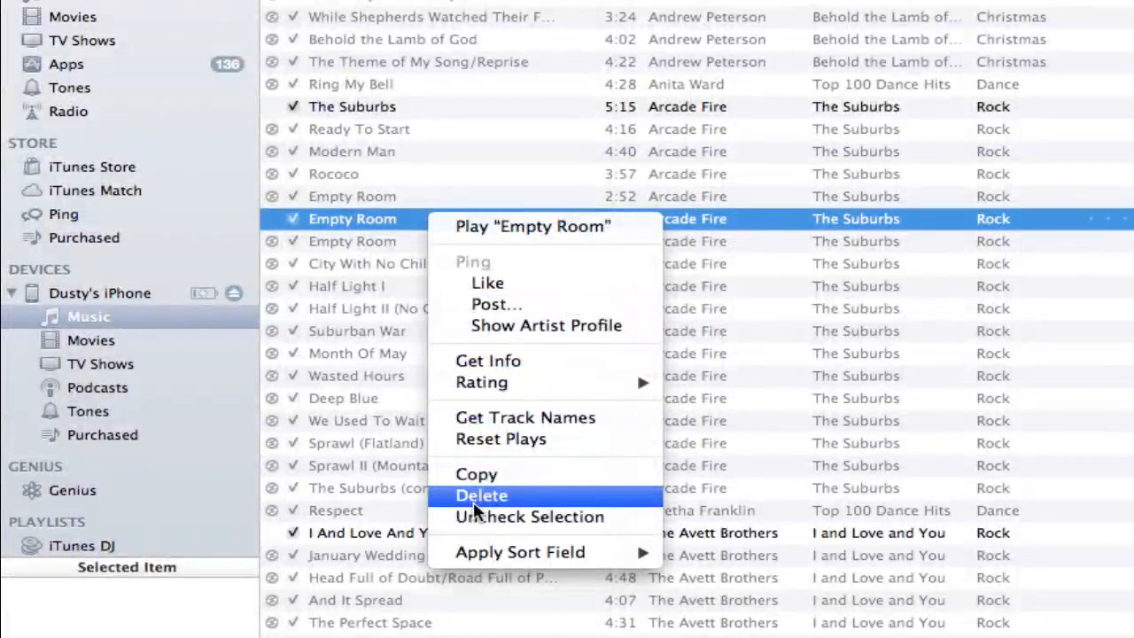
mouse_move(486, 506)
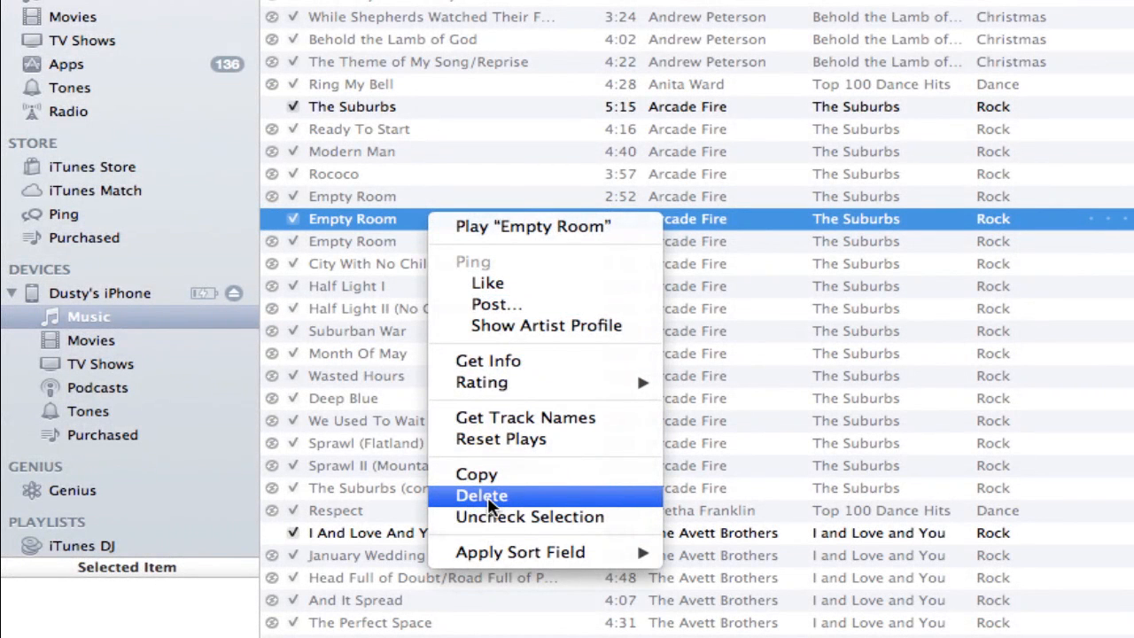
click(481, 495)
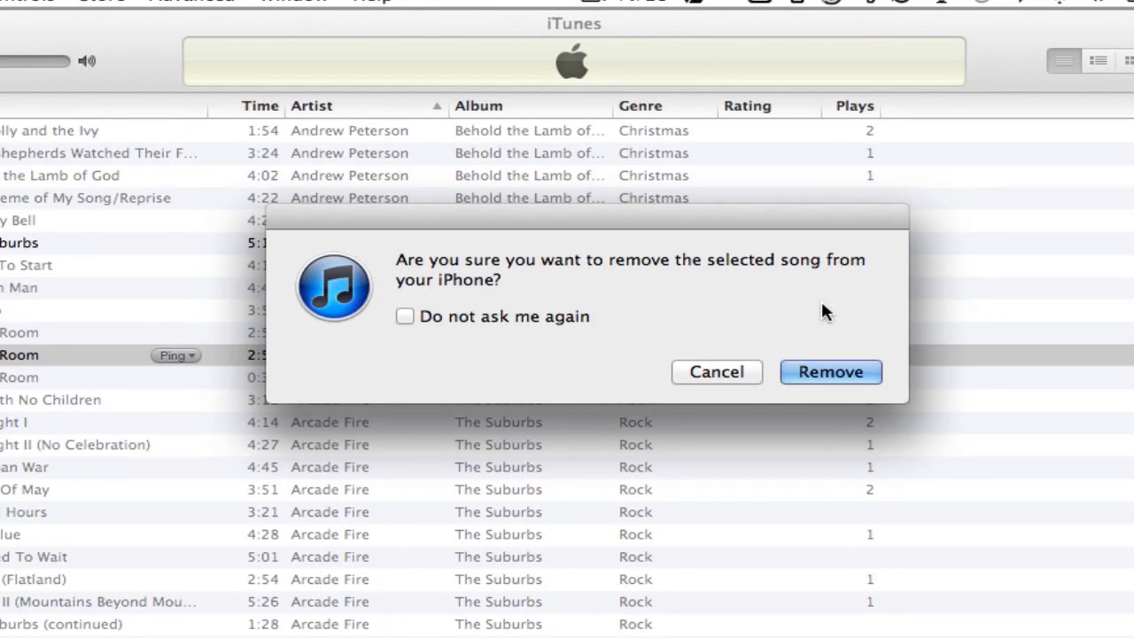
click(831, 371)
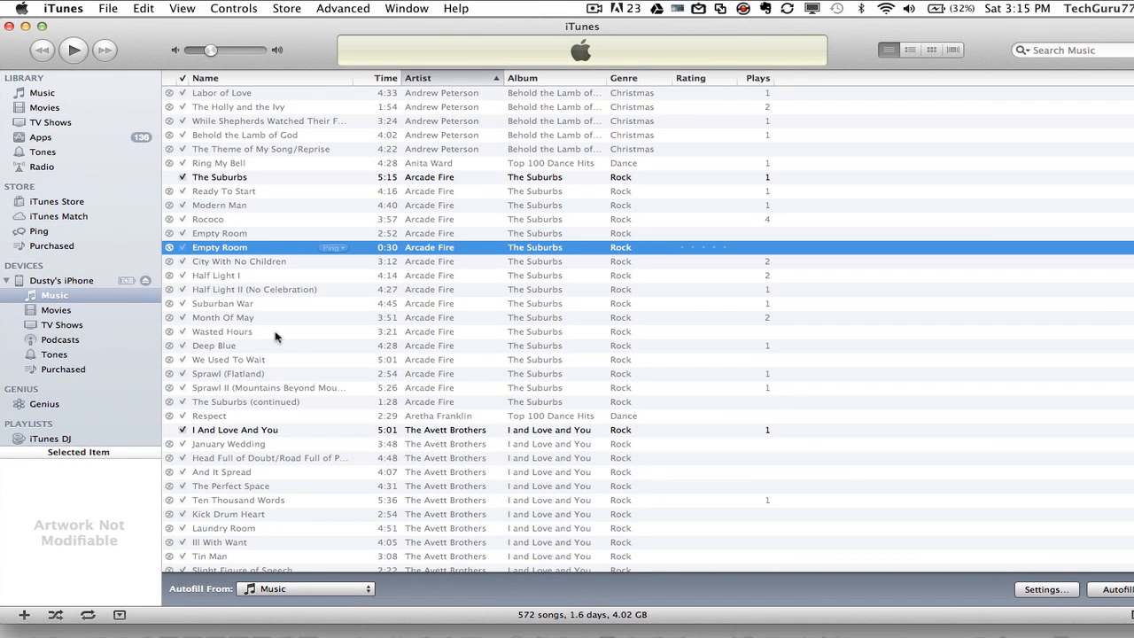
click(219, 177)
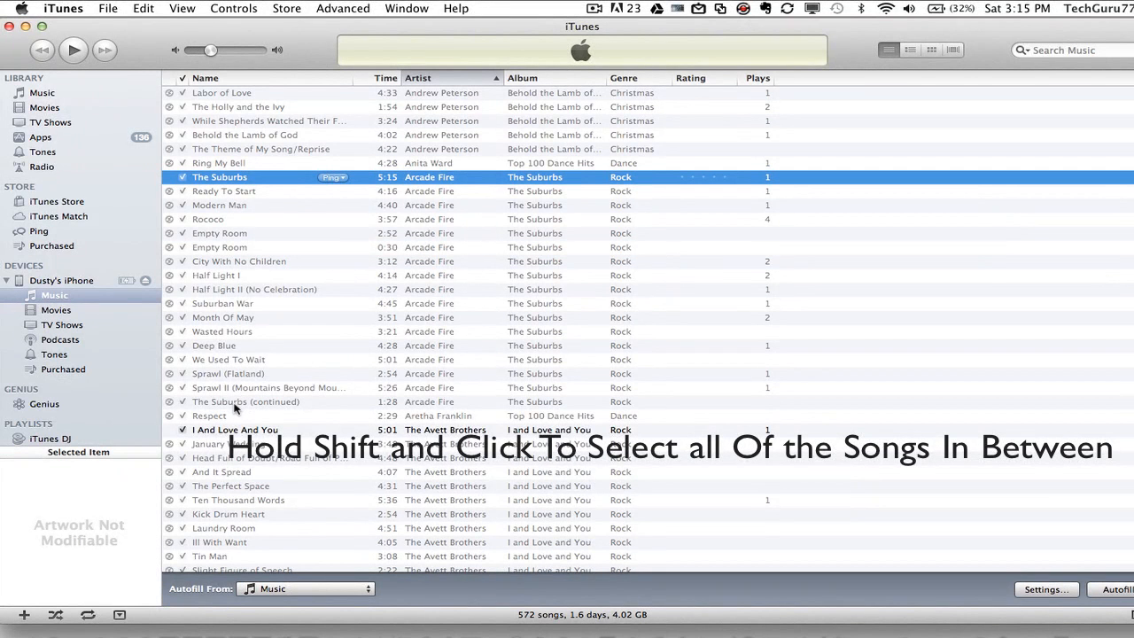
click(246, 401)
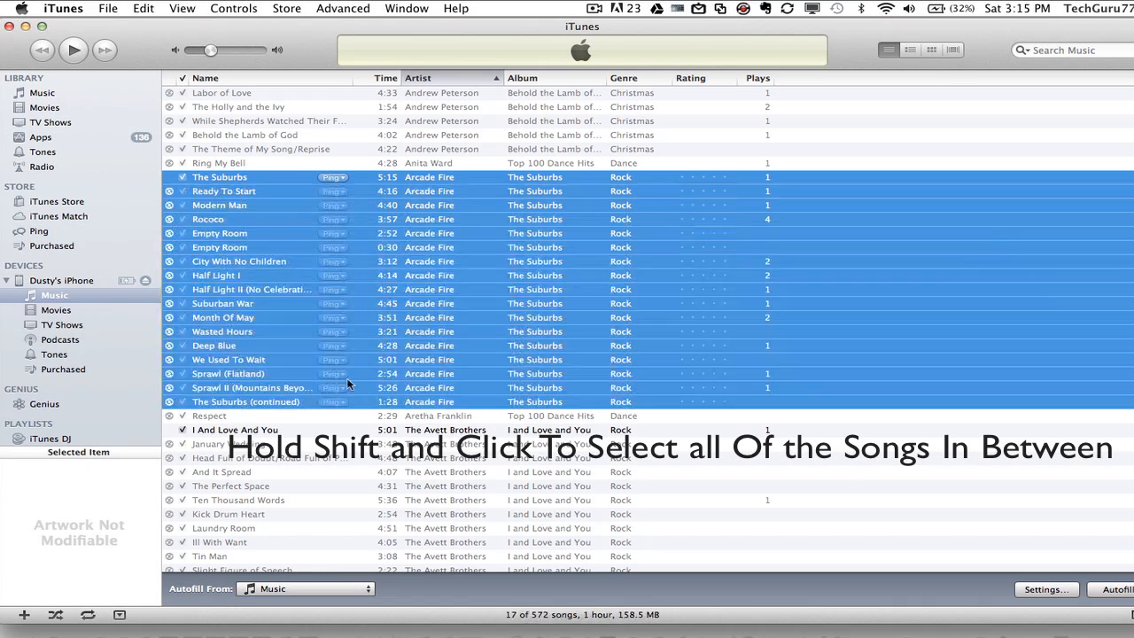
mouse_move(235, 341)
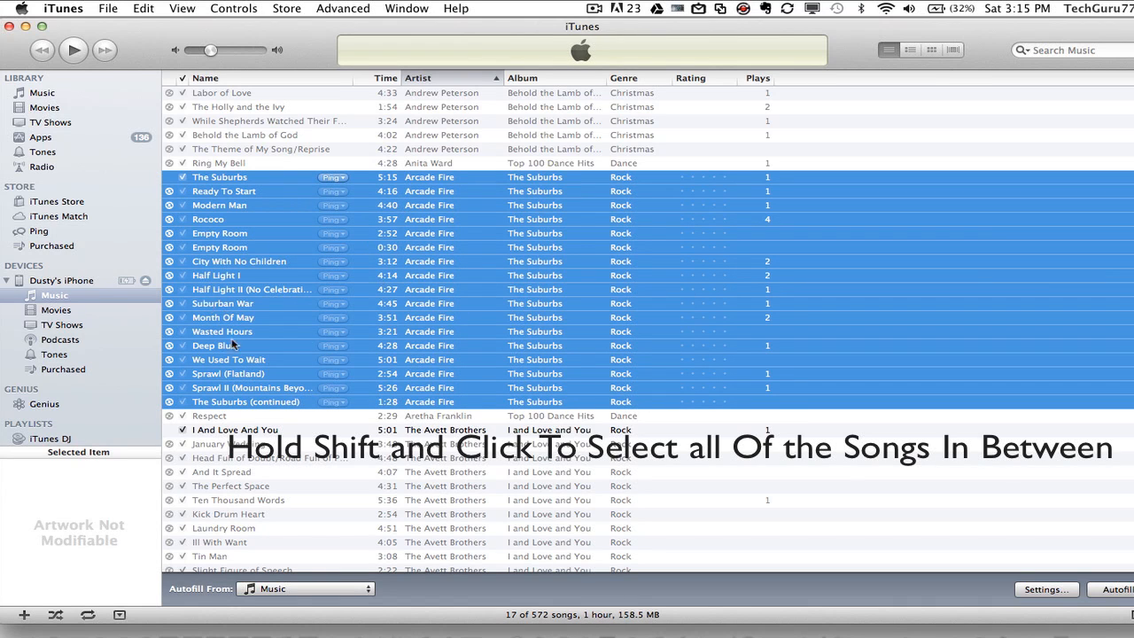
mouse_move(213, 420)
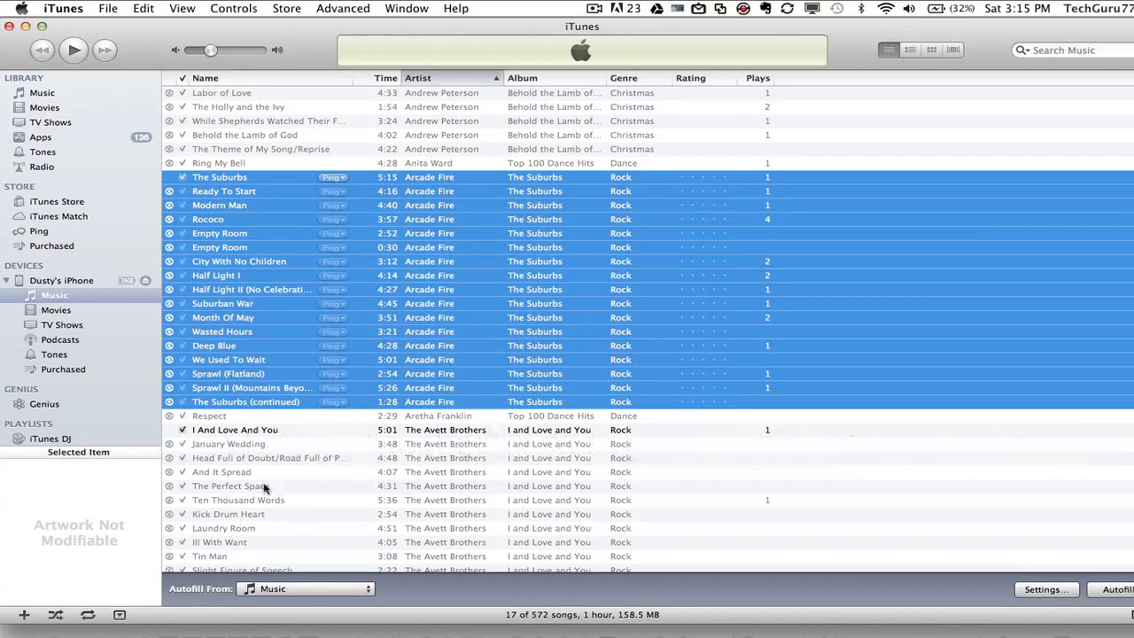
mouse_move(239, 488)
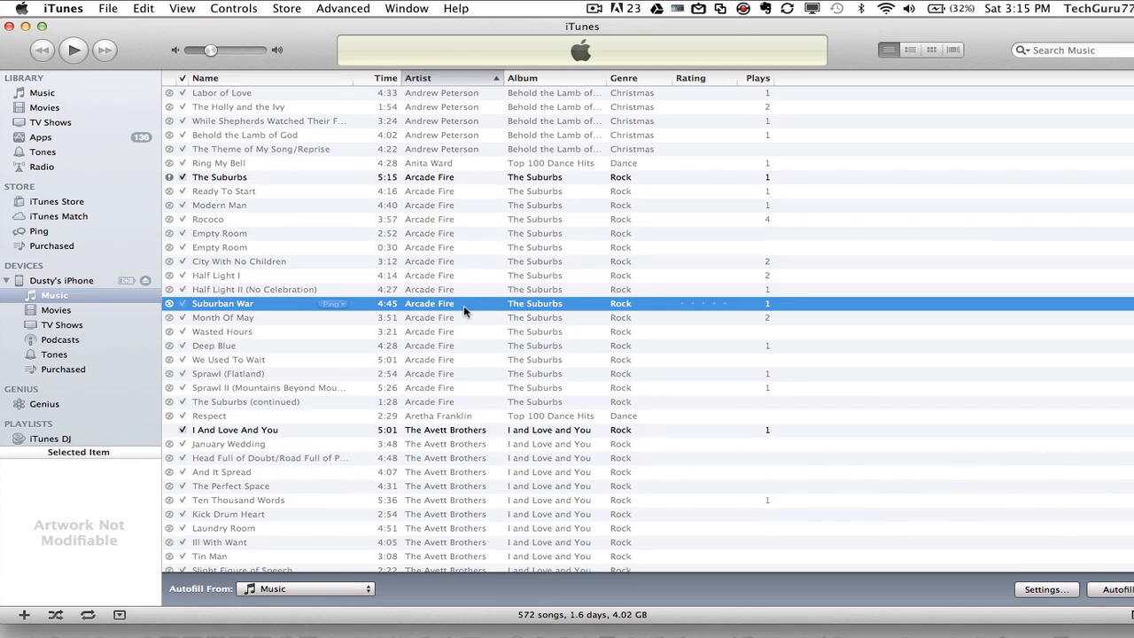
mouse_move(287, 344)
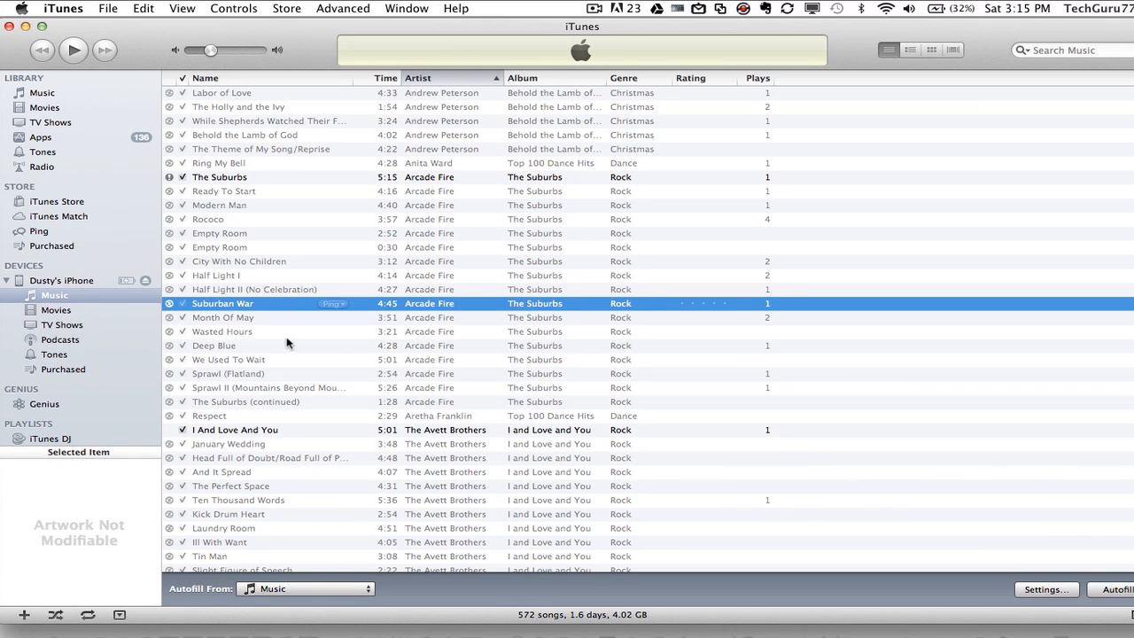
- Delete the fourteen songs from 'Ready To Start' to 'Sprawl (Flatland)' and confirm Remove
click(223, 190)
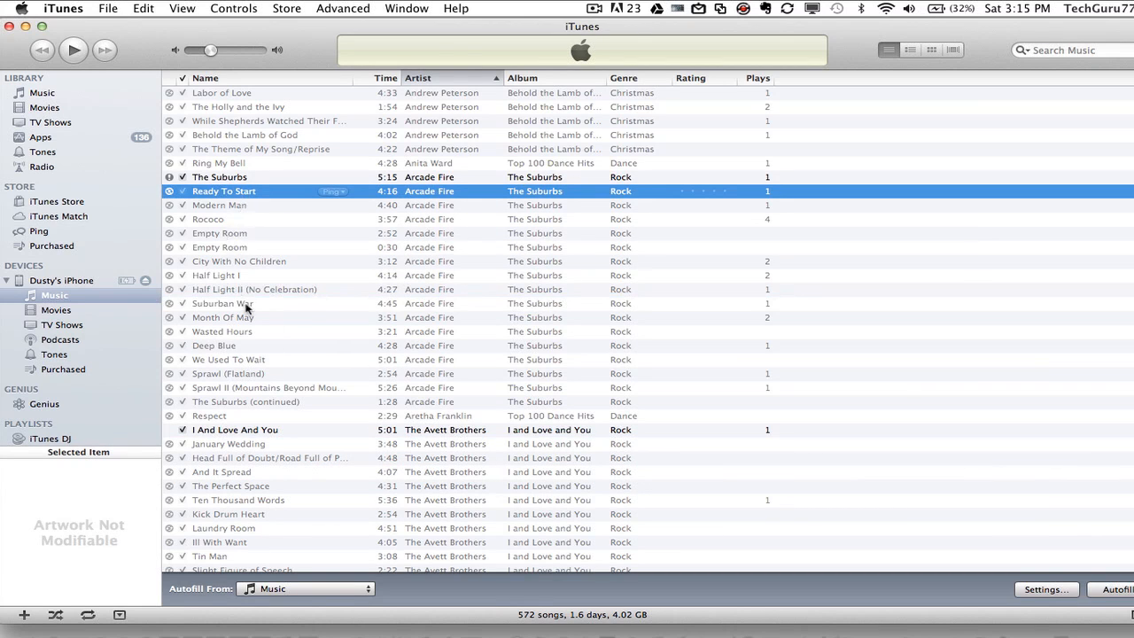
right_click(223, 317)
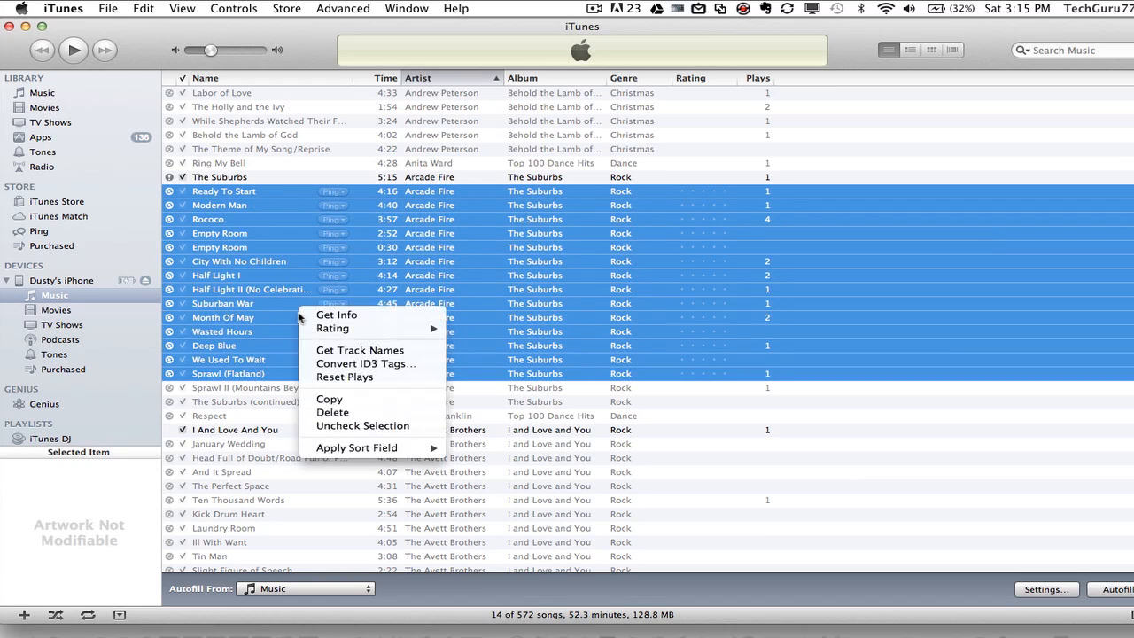
click(334, 413)
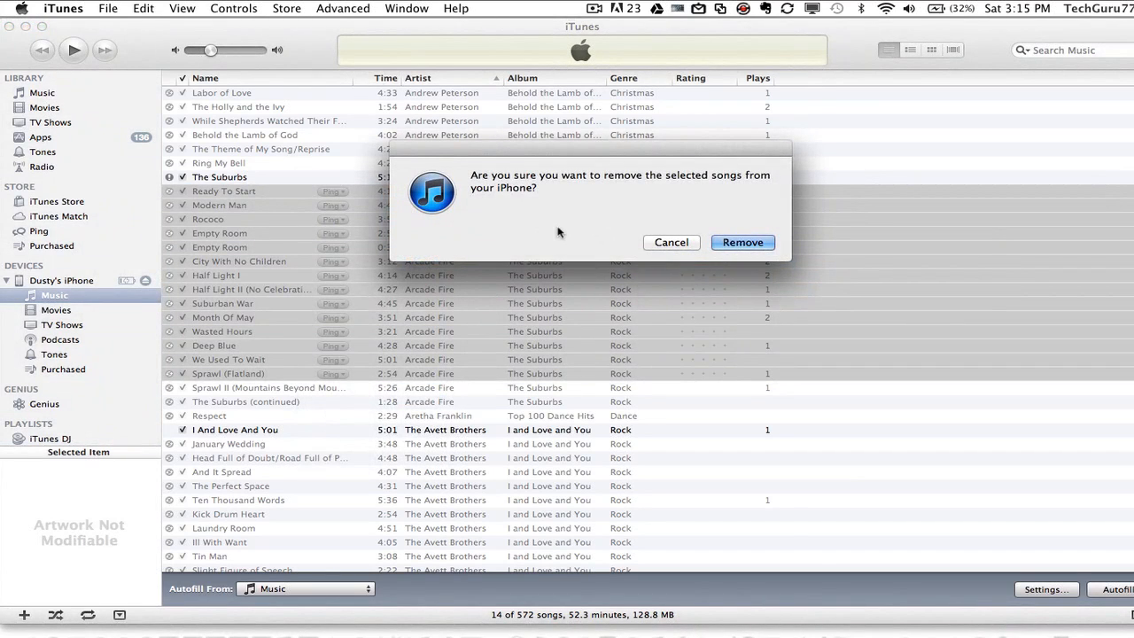
mouse_move(737, 218)
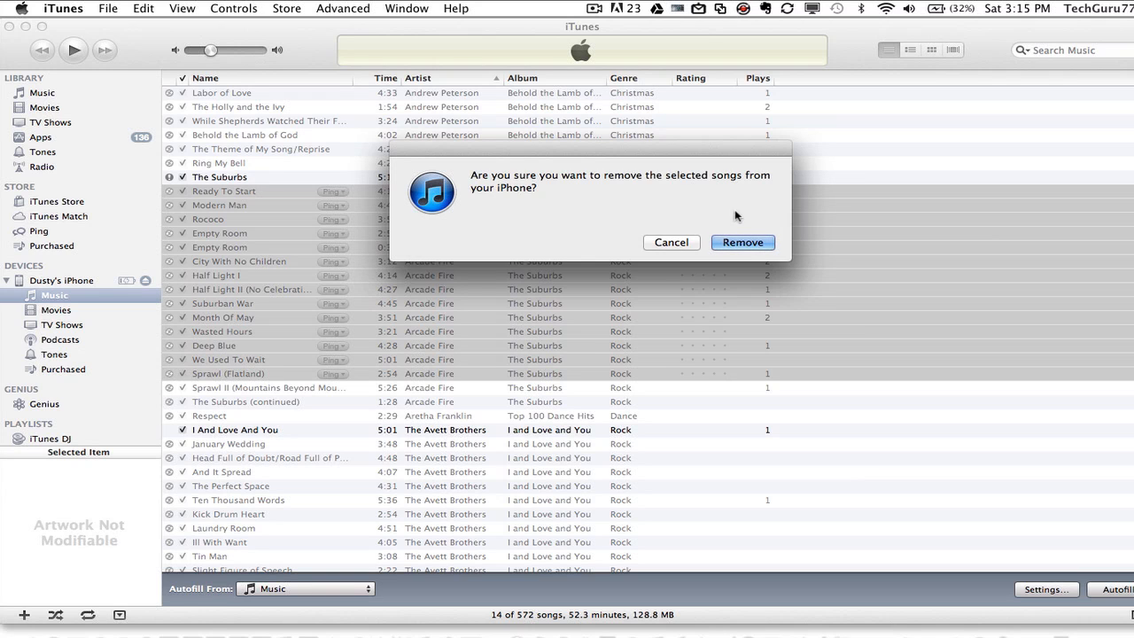
click(743, 242)
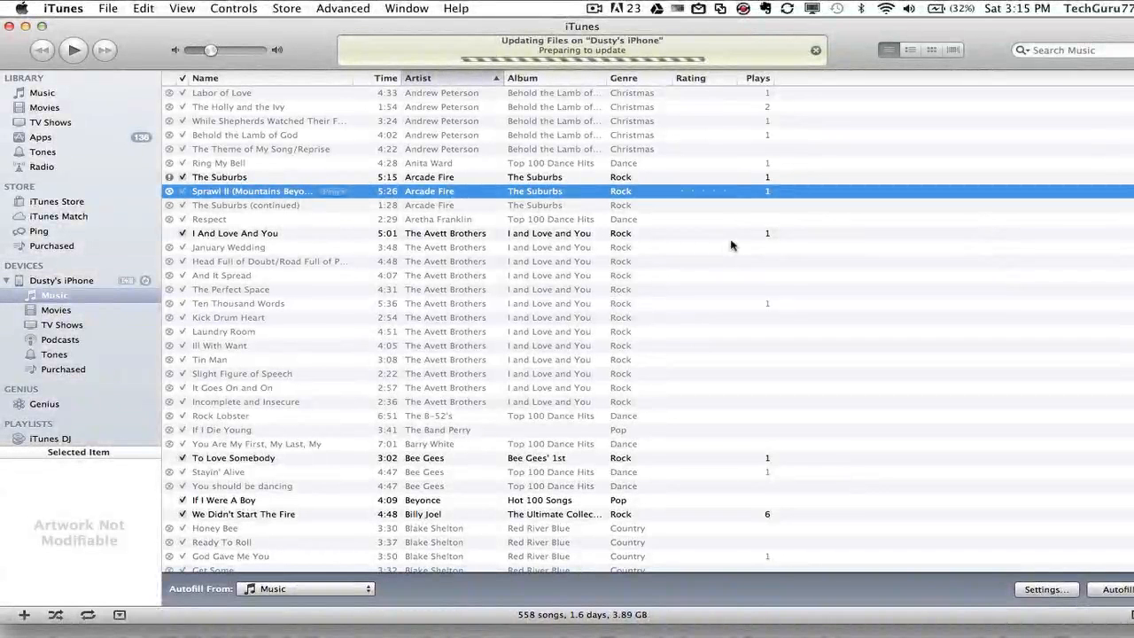